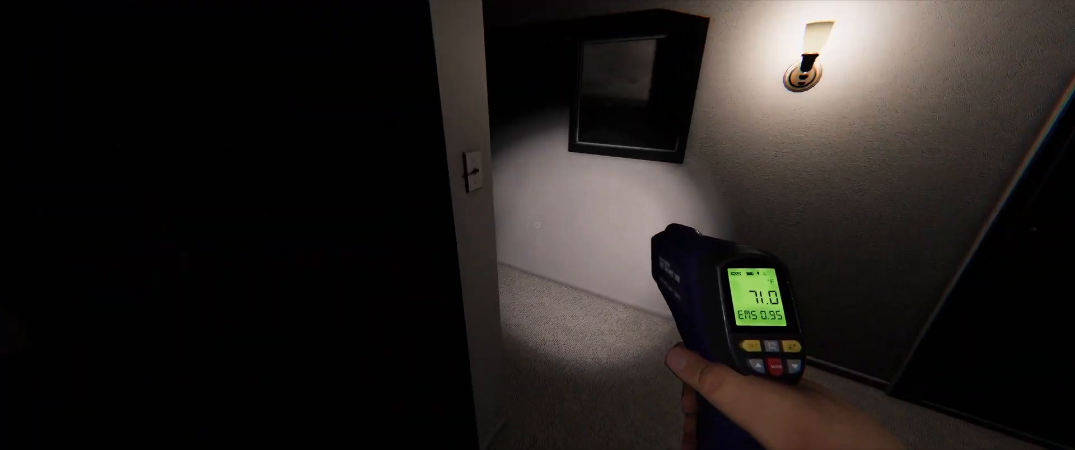
mouse_move(538, 225)
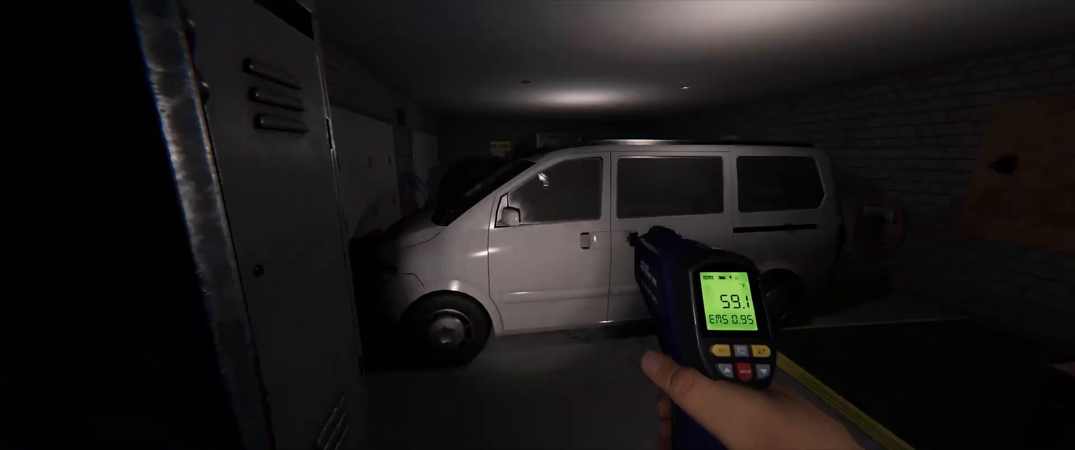
mouse_move(538, 224)
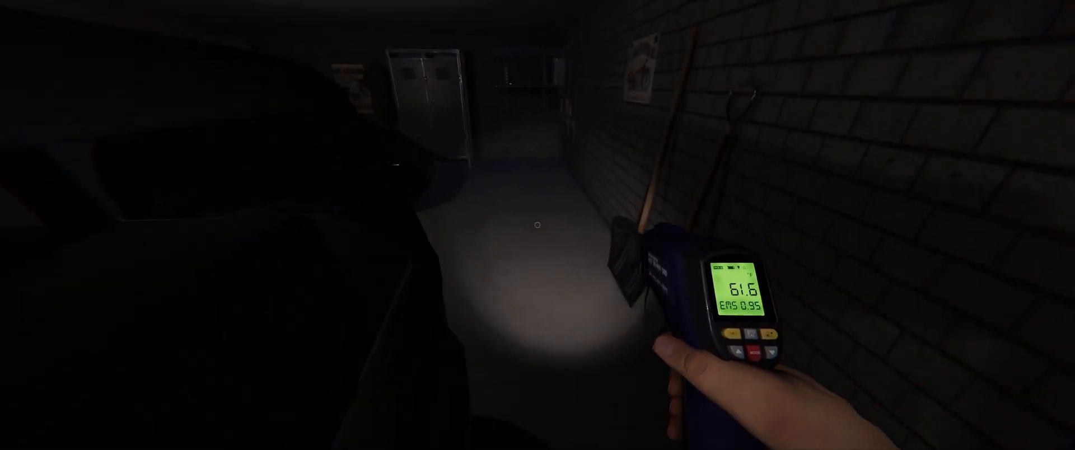
mouse_move(537, 225)
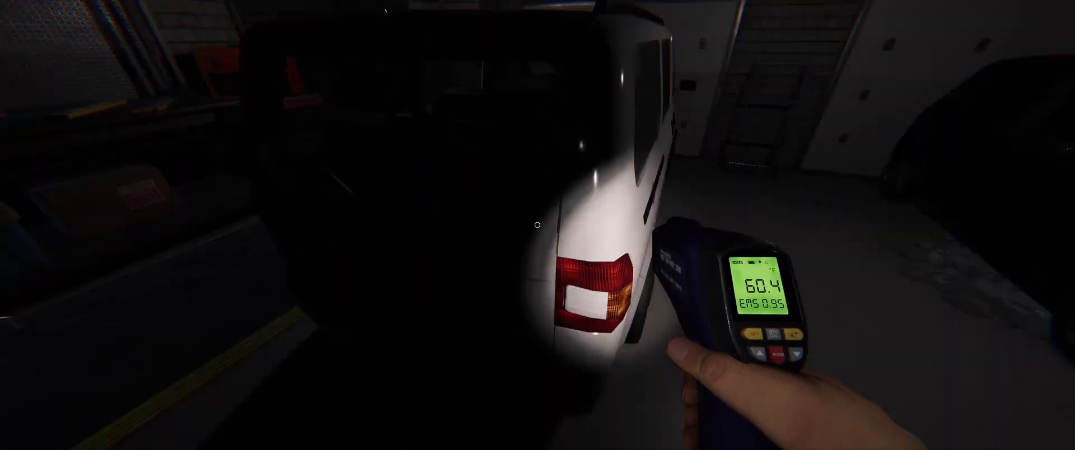
mouse_move(537, 225)
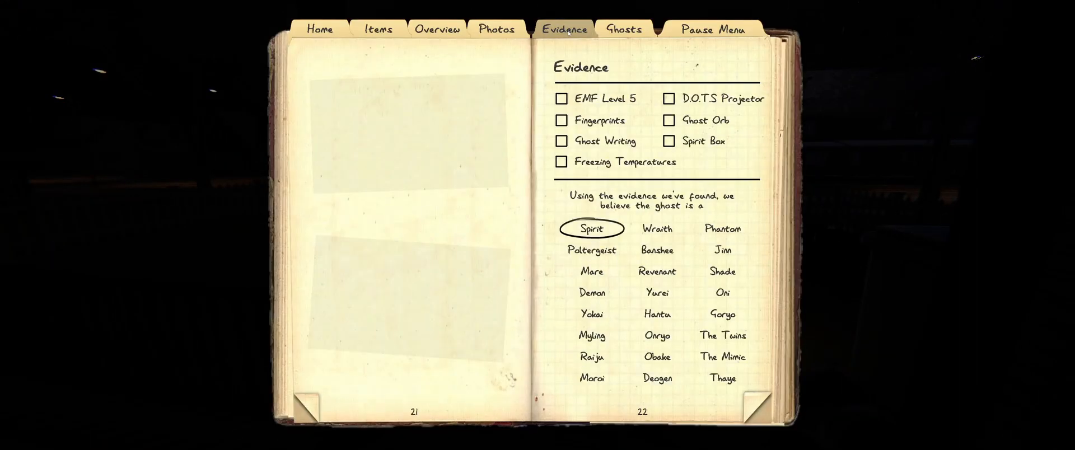
mouse_move(706, 141)
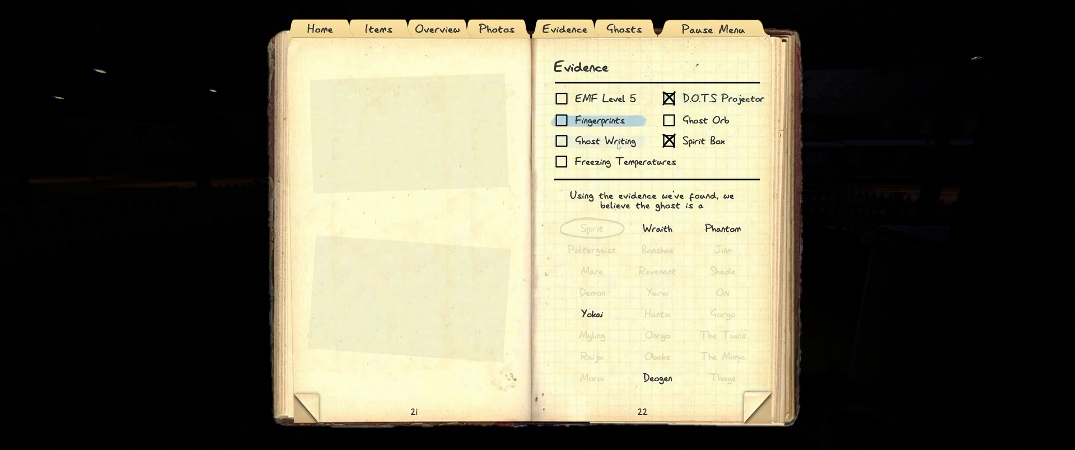
mouse_move(600, 98)
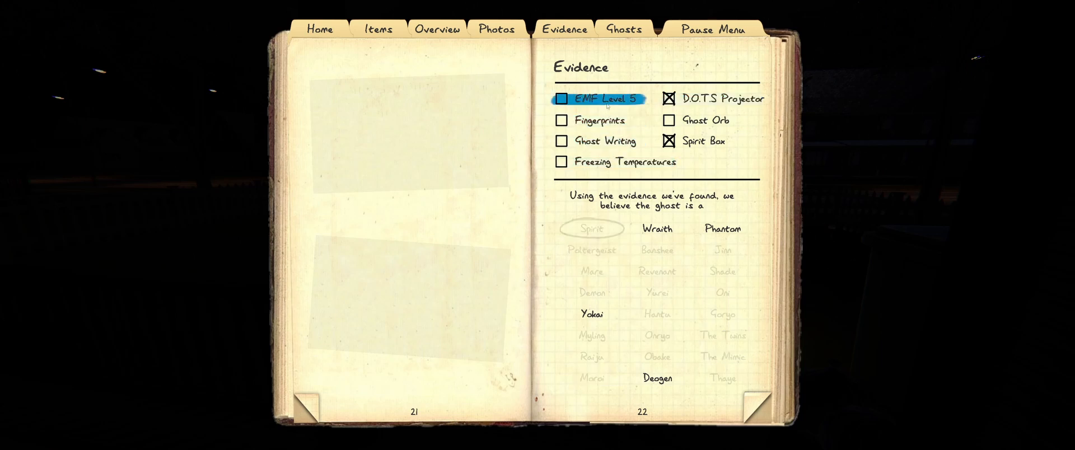
Tick D.O.T.S Projector and Spirit Box in the journal, leaving Wraith, Phantom, Yokai and Deogen.
left_click(562, 98)
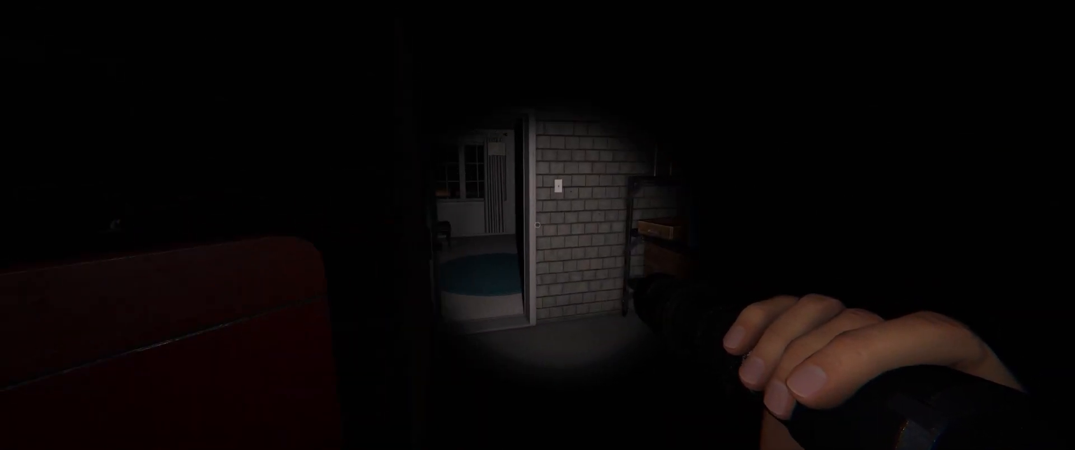
mouse_move(538, 224)
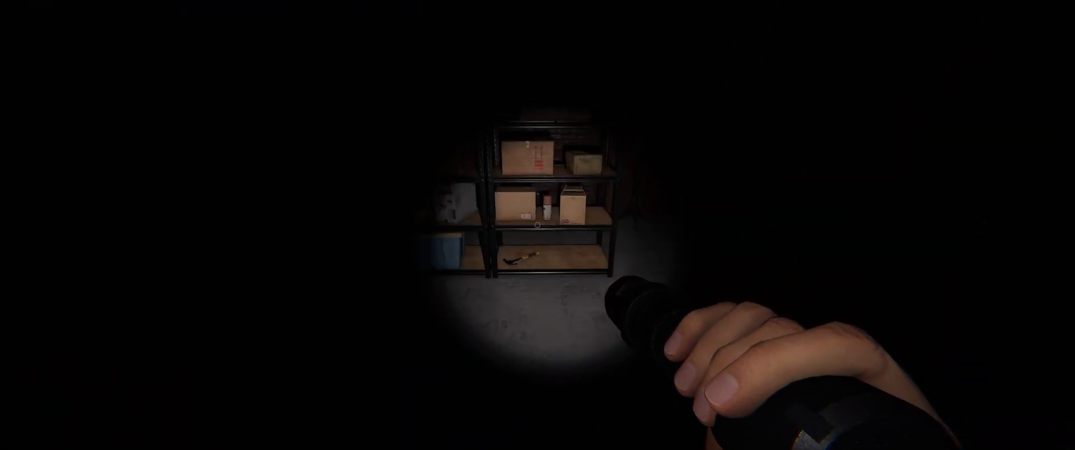
mouse_move(537, 225)
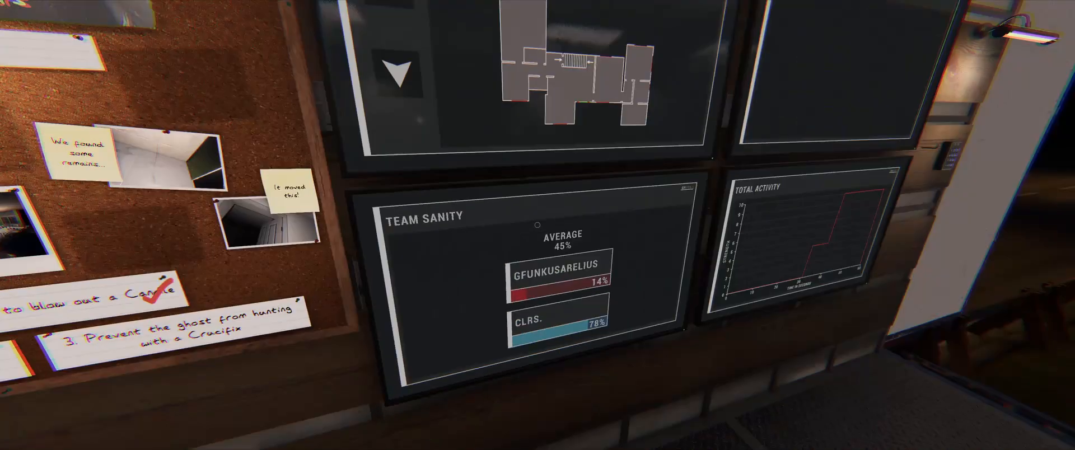
mouse_move(537, 224)
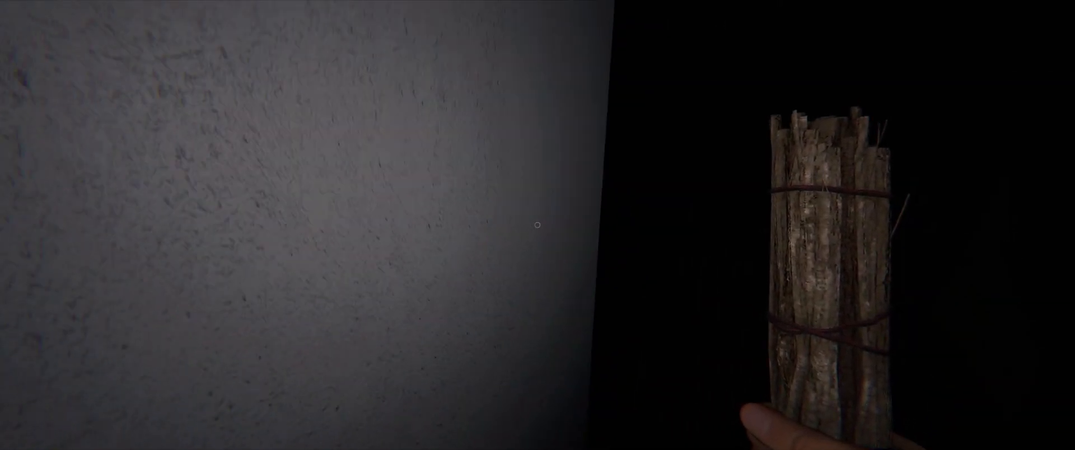
mouse_move(537, 224)
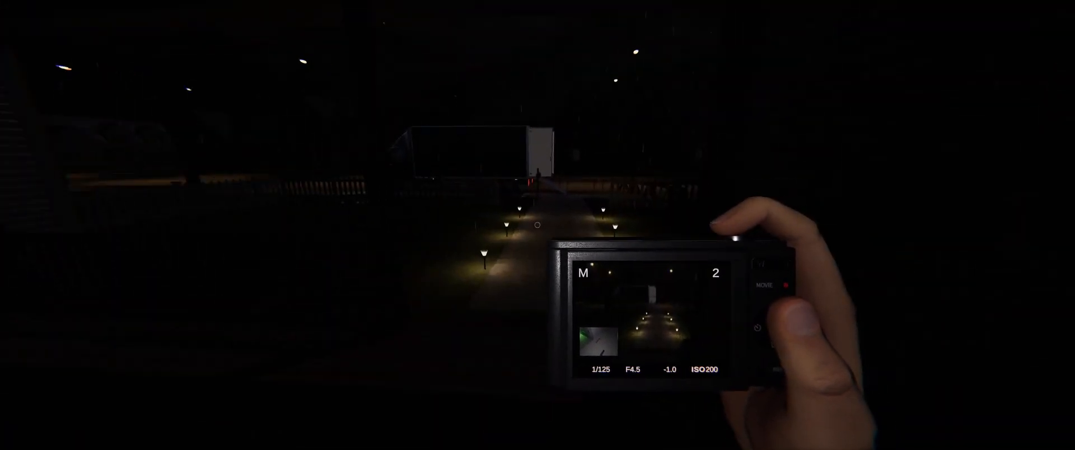
End the contract, review the Wraith debriefing with $182 payout, and continue to the Multiplayer Lobby.
key("j")
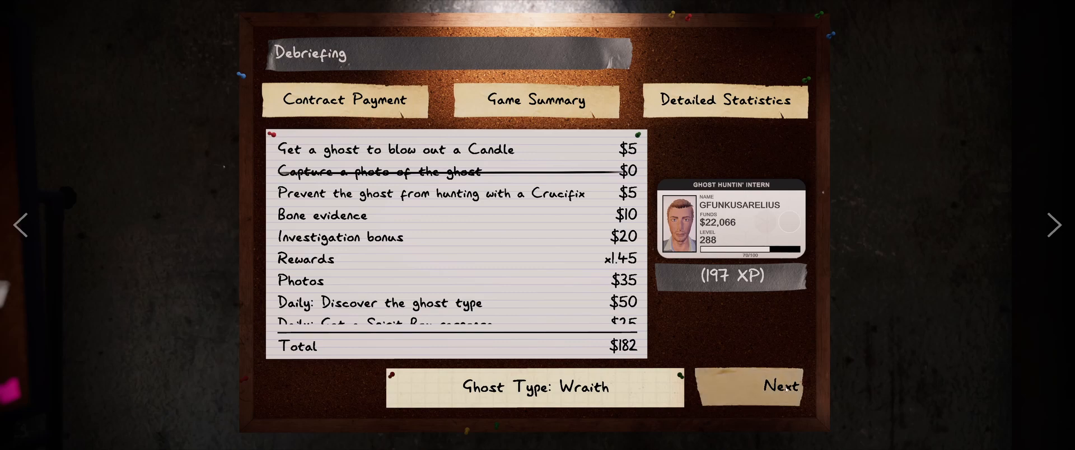
left_click(780, 386)
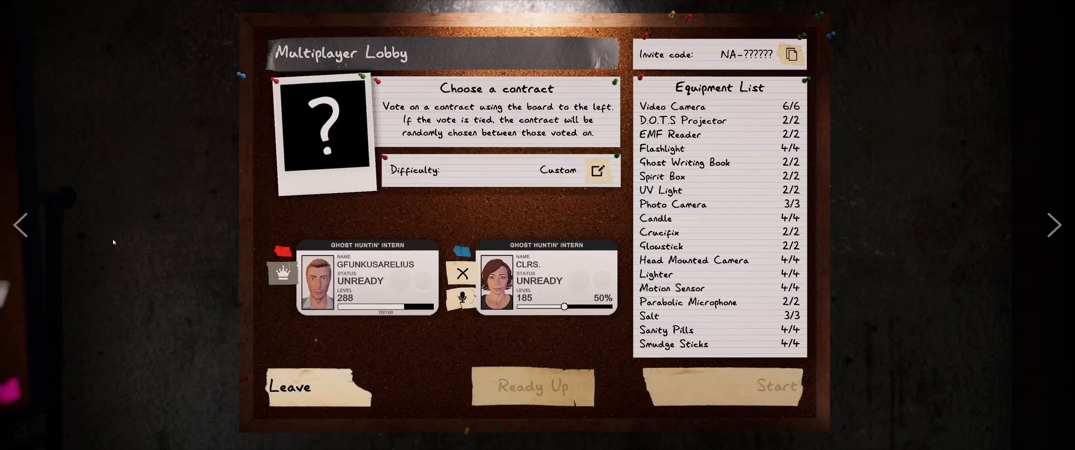